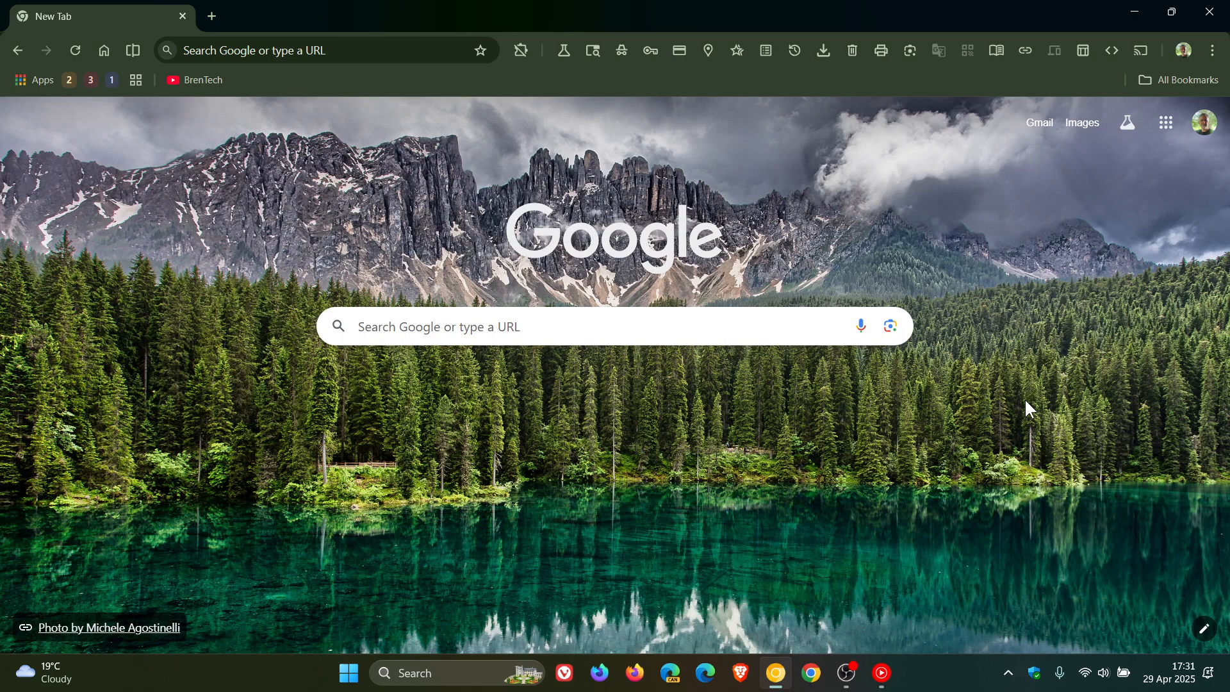
mouse_move(423, 227)
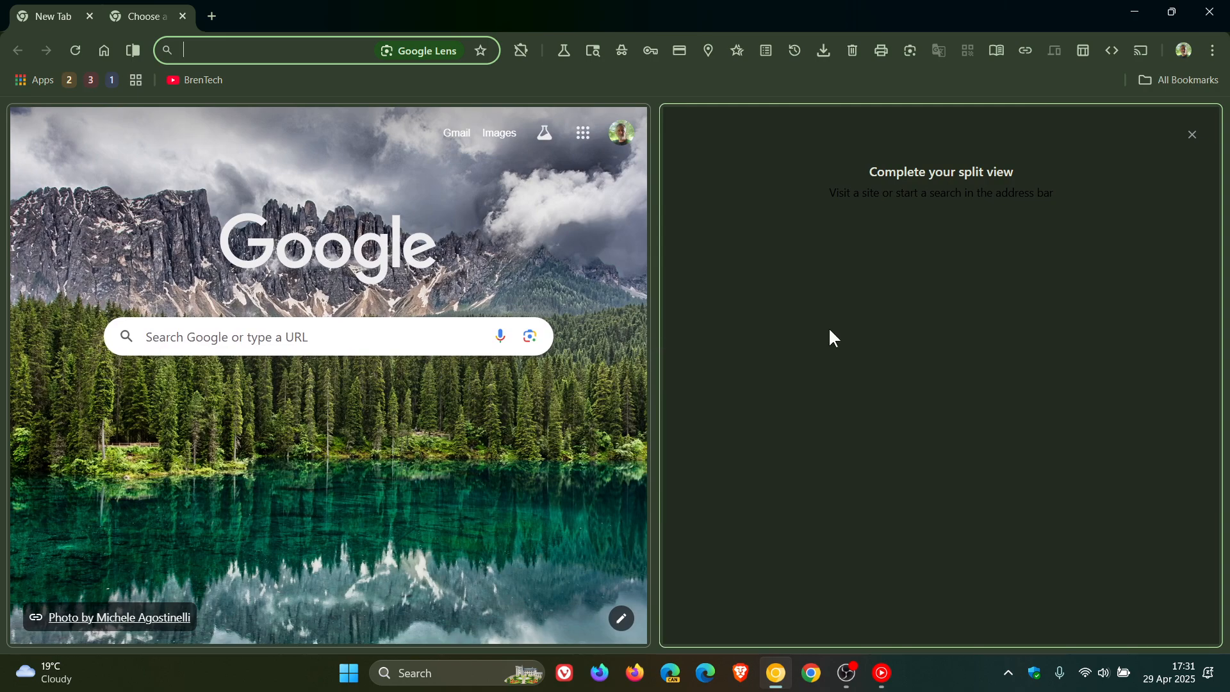
mouse_move(860, 343)
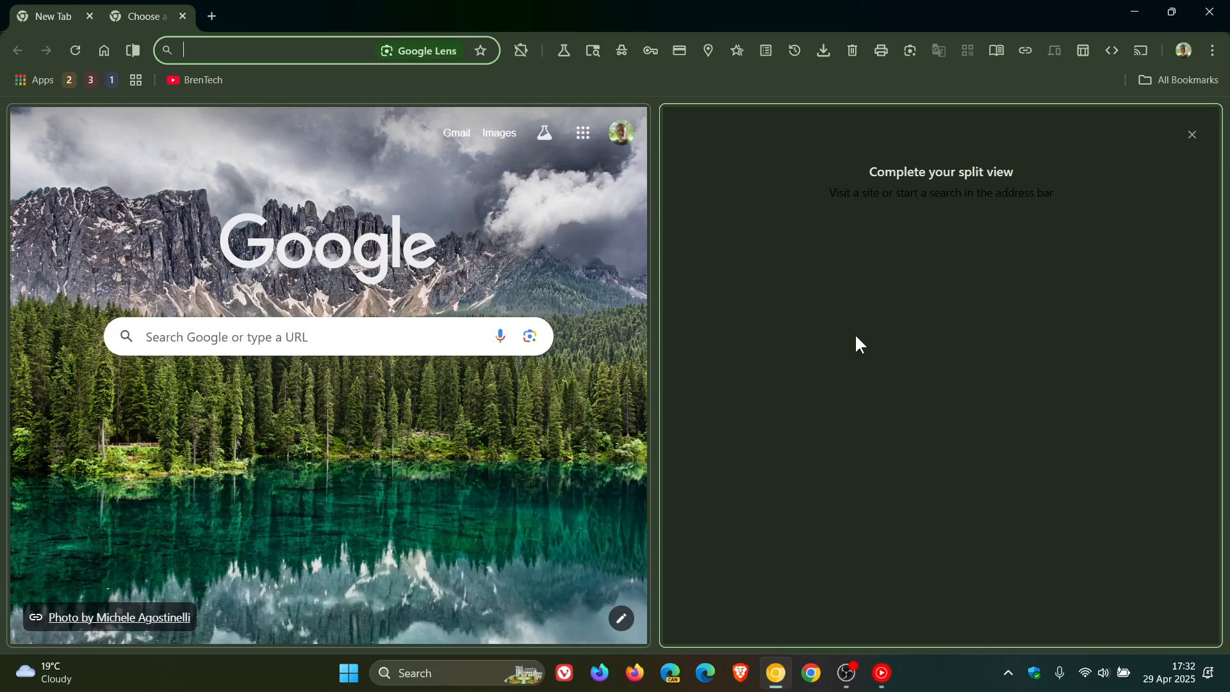
mouse_move(814, 339)
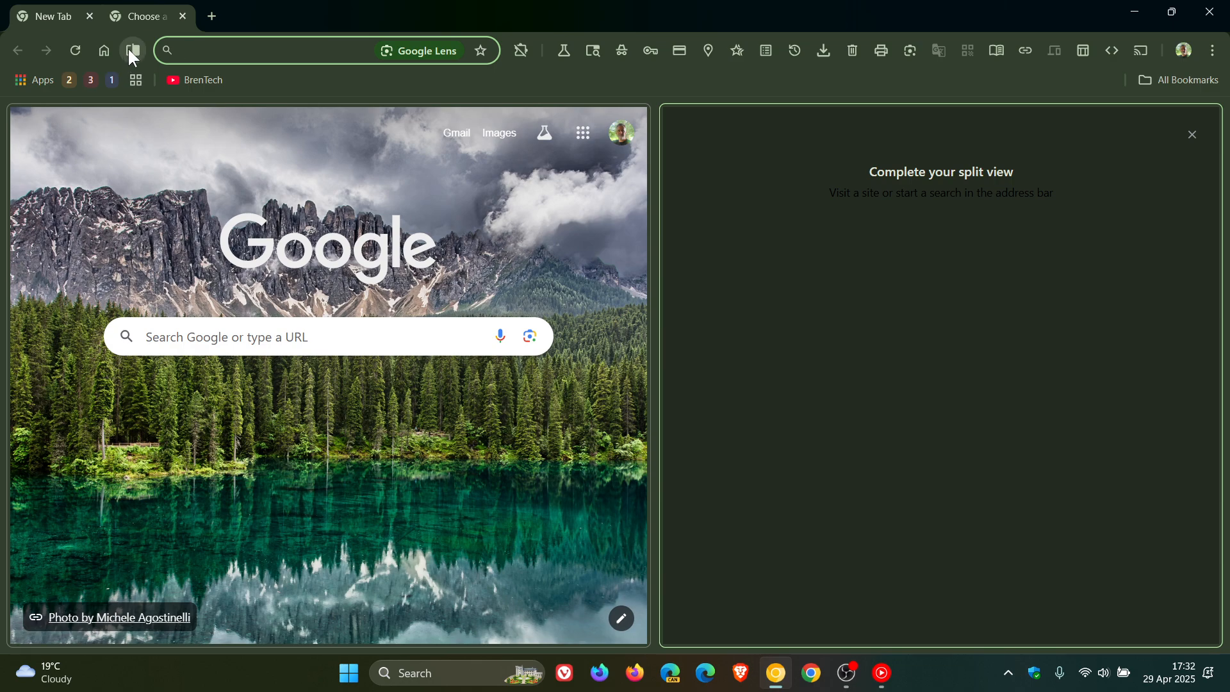
- Show Canary's split view menu: Reverse views, horizontal layout, Close this view, Separate views
click(131, 49)
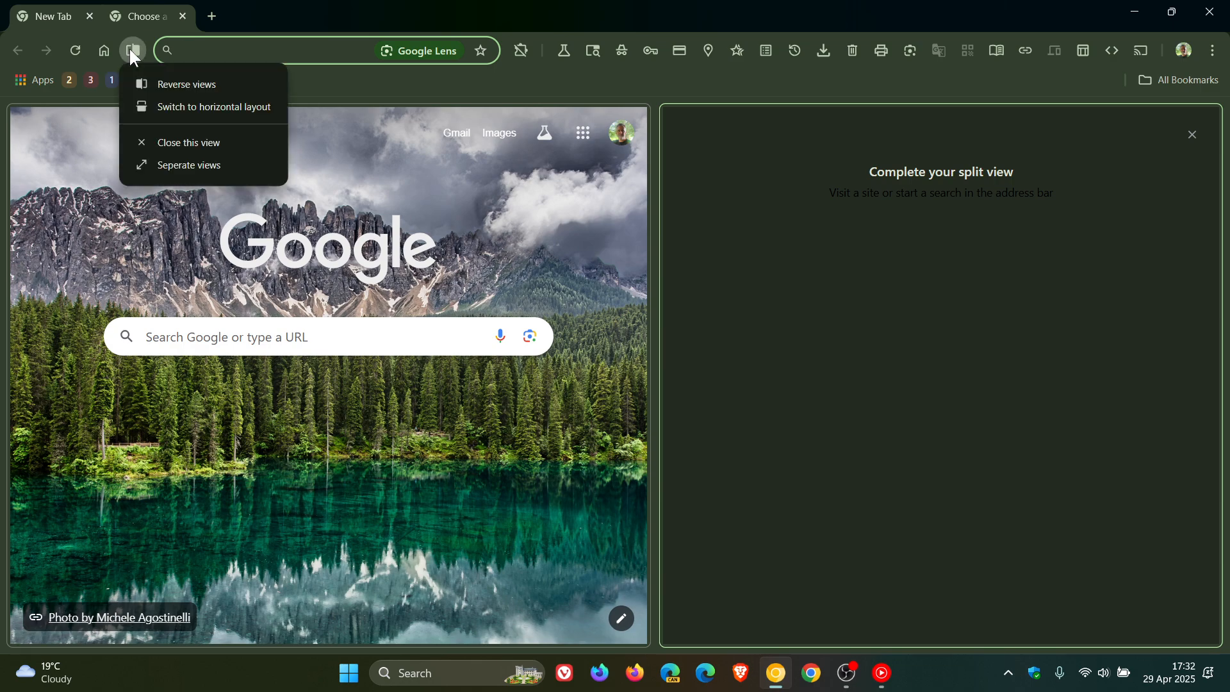
mouse_move(139, 59)
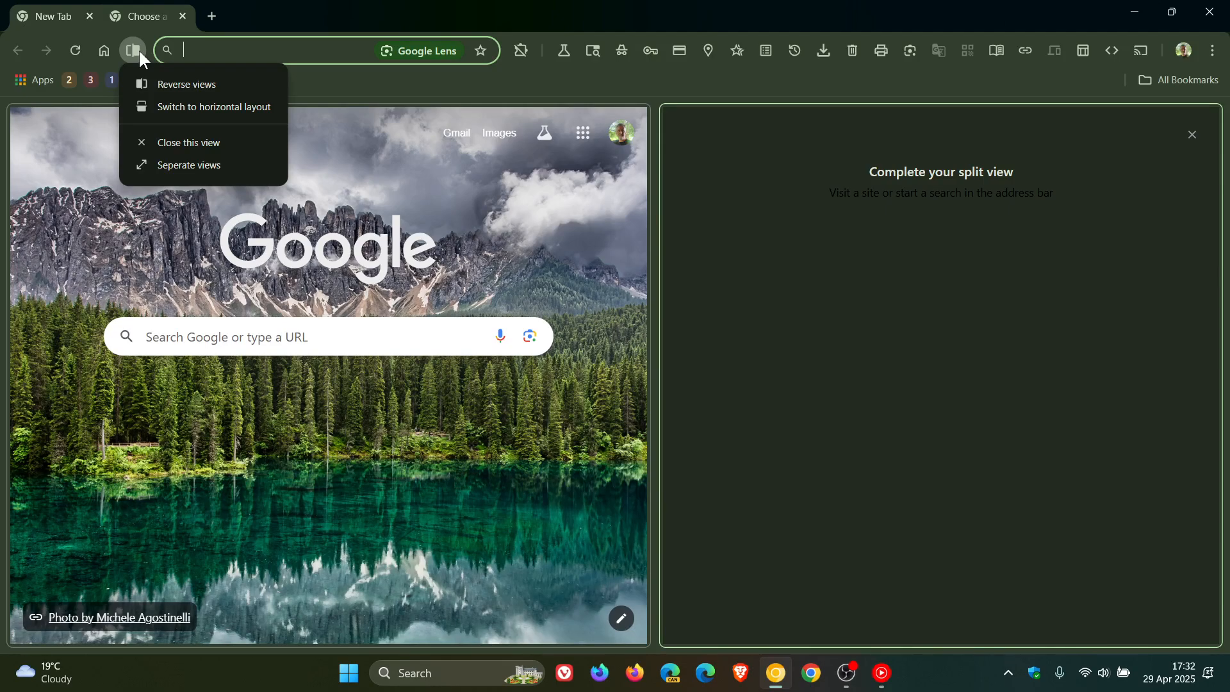
mouse_move(147, 64)
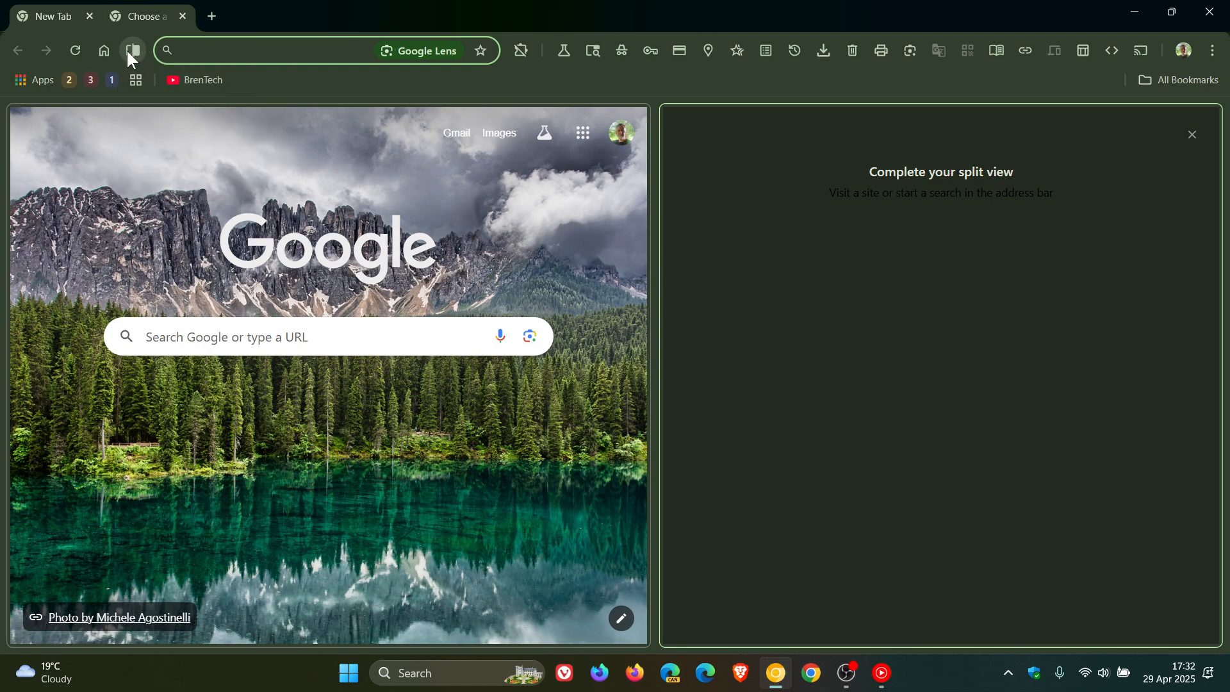
click(130, 50)
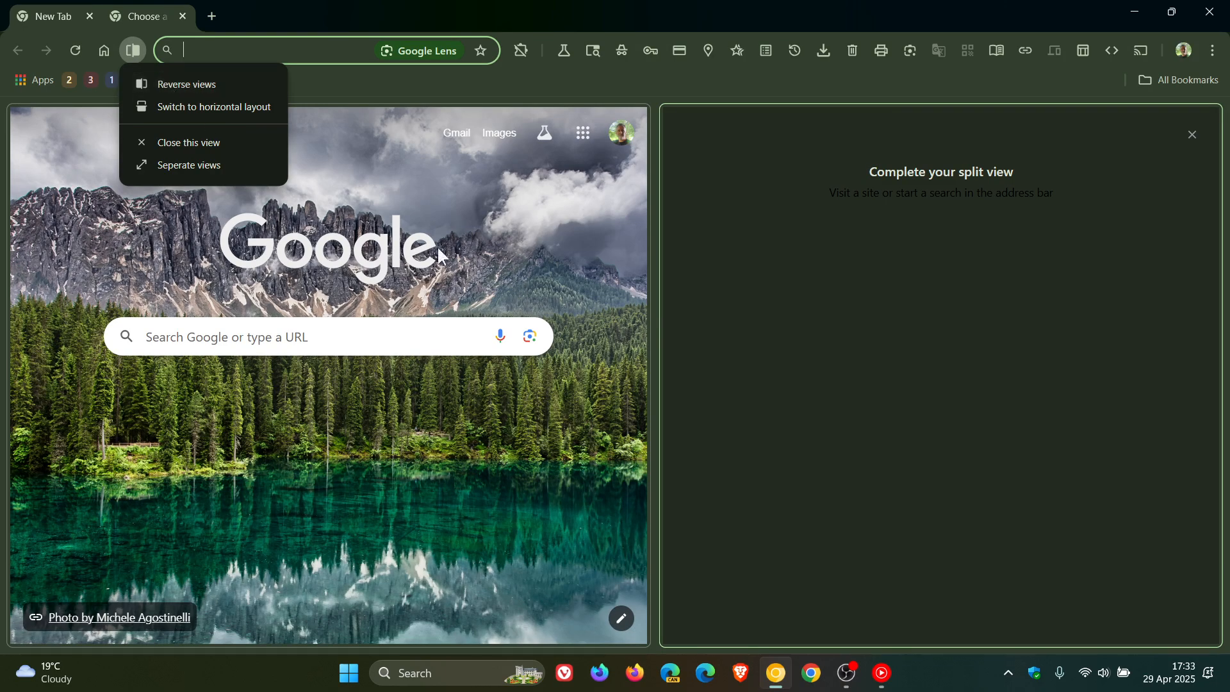
mouse_move(902, 243)
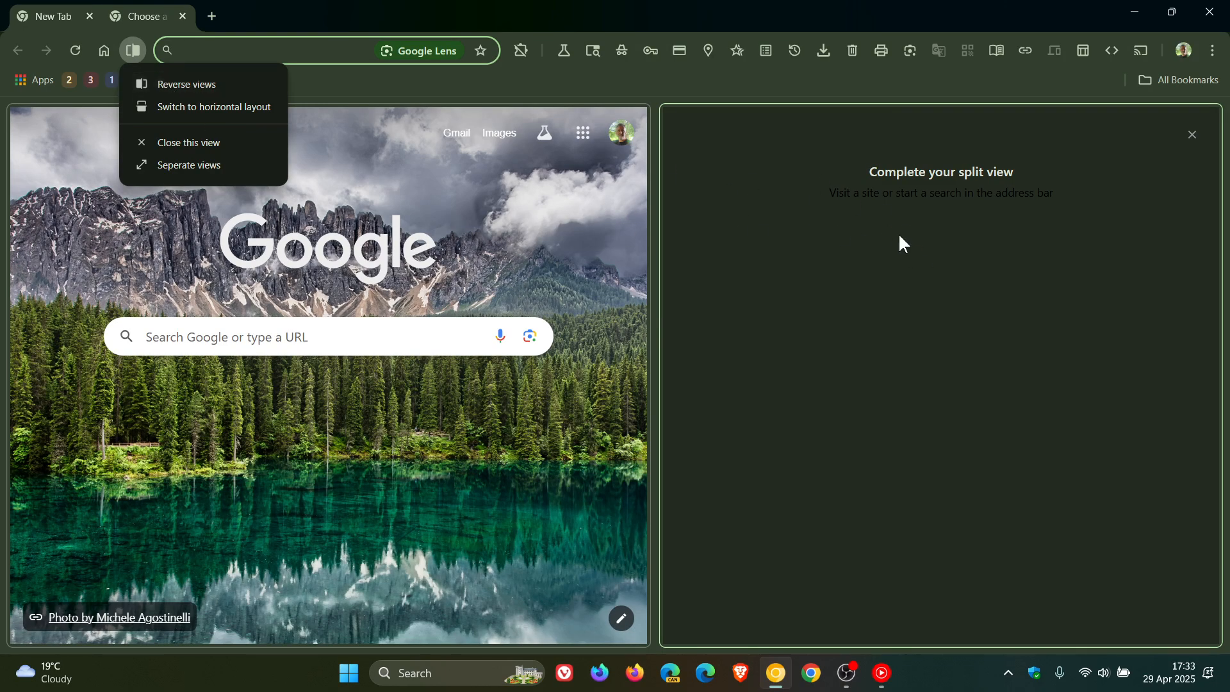
mouse_move(249, 109)
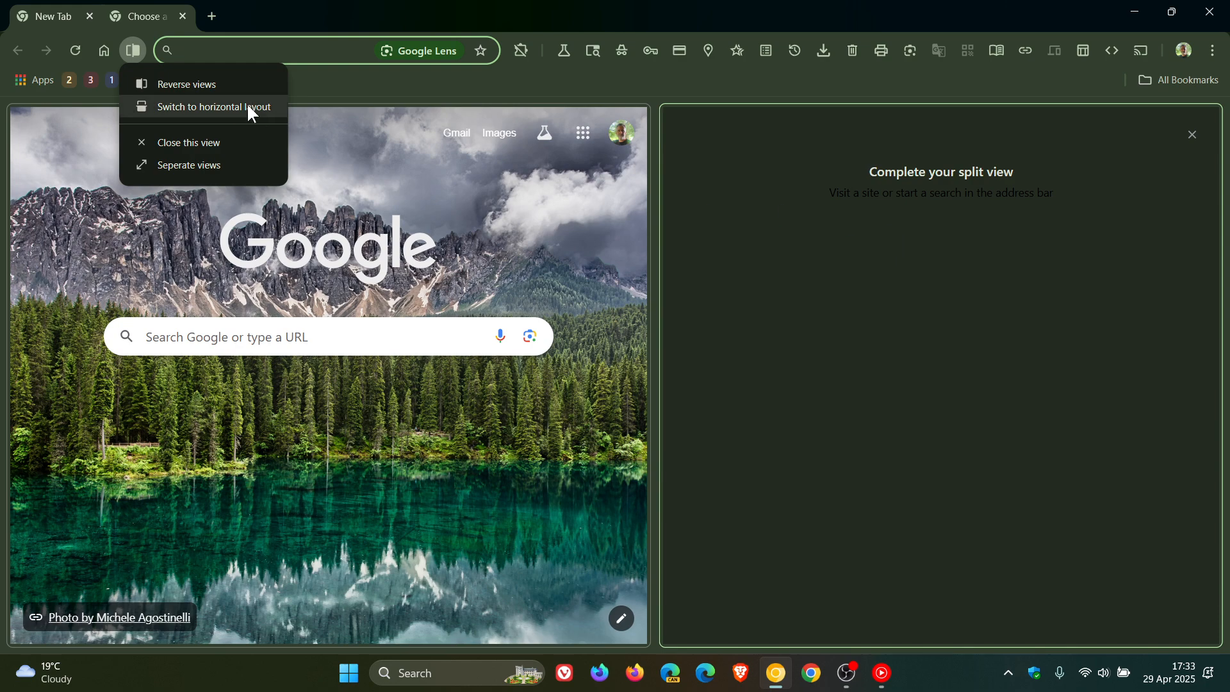
mouse_move(538, 559)
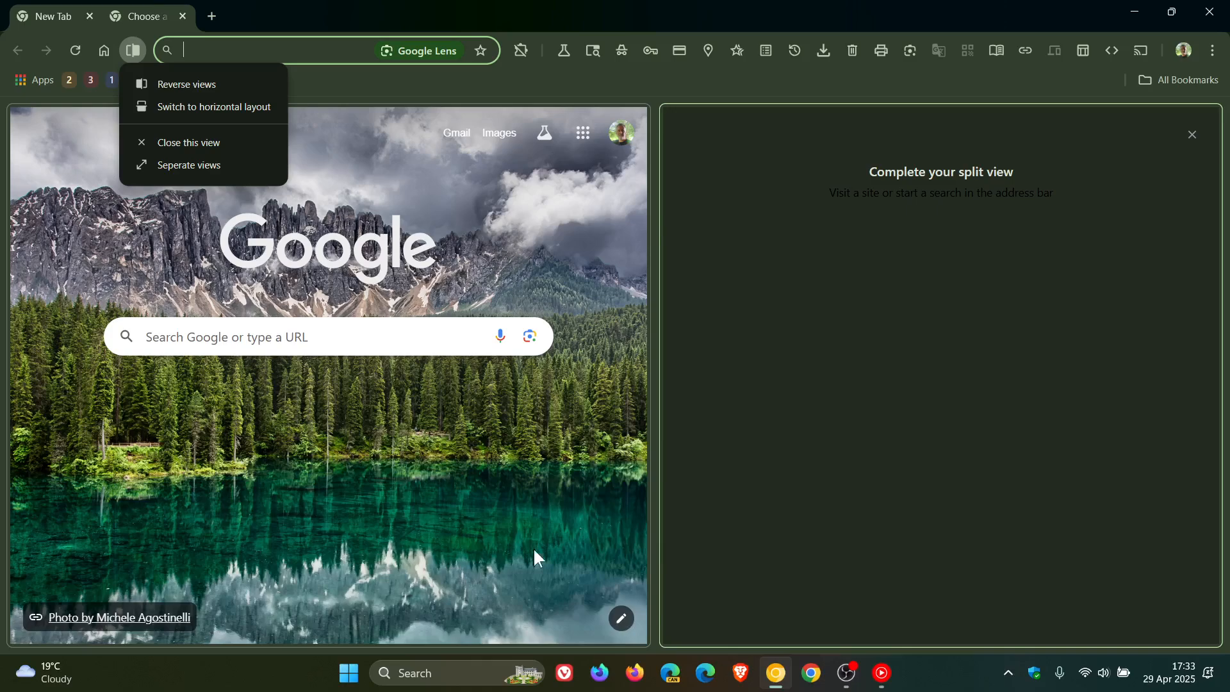
mouse_move(889, 447)
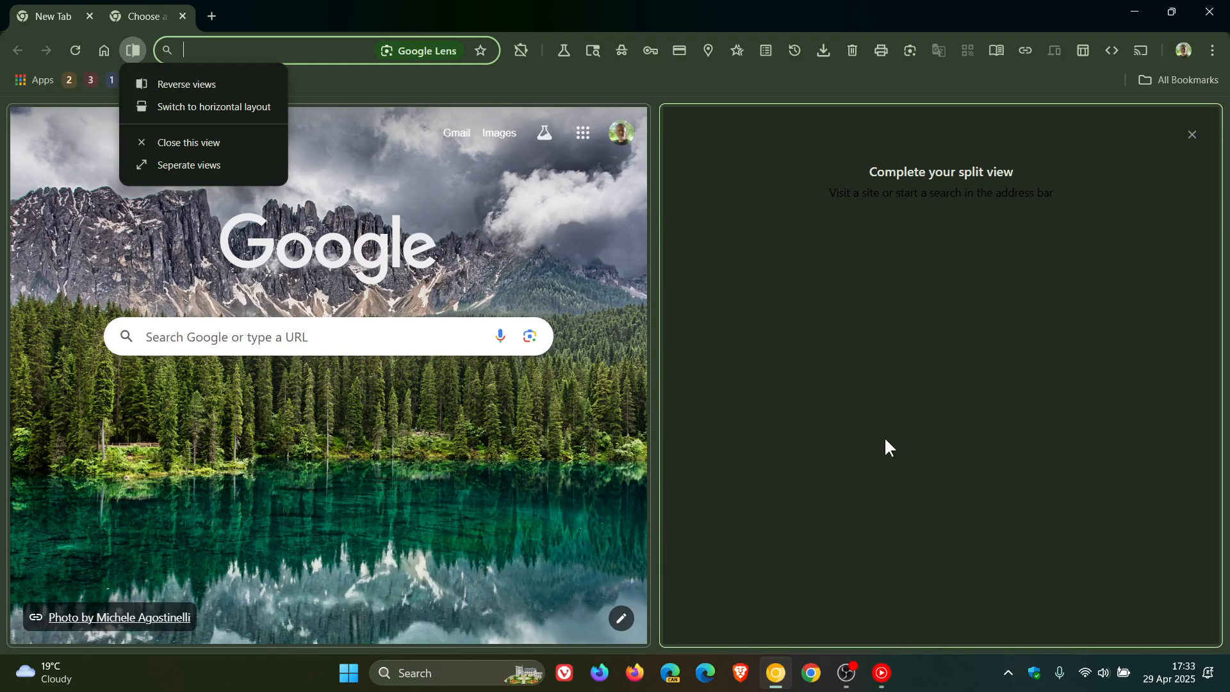
mouse_move(251, 171)
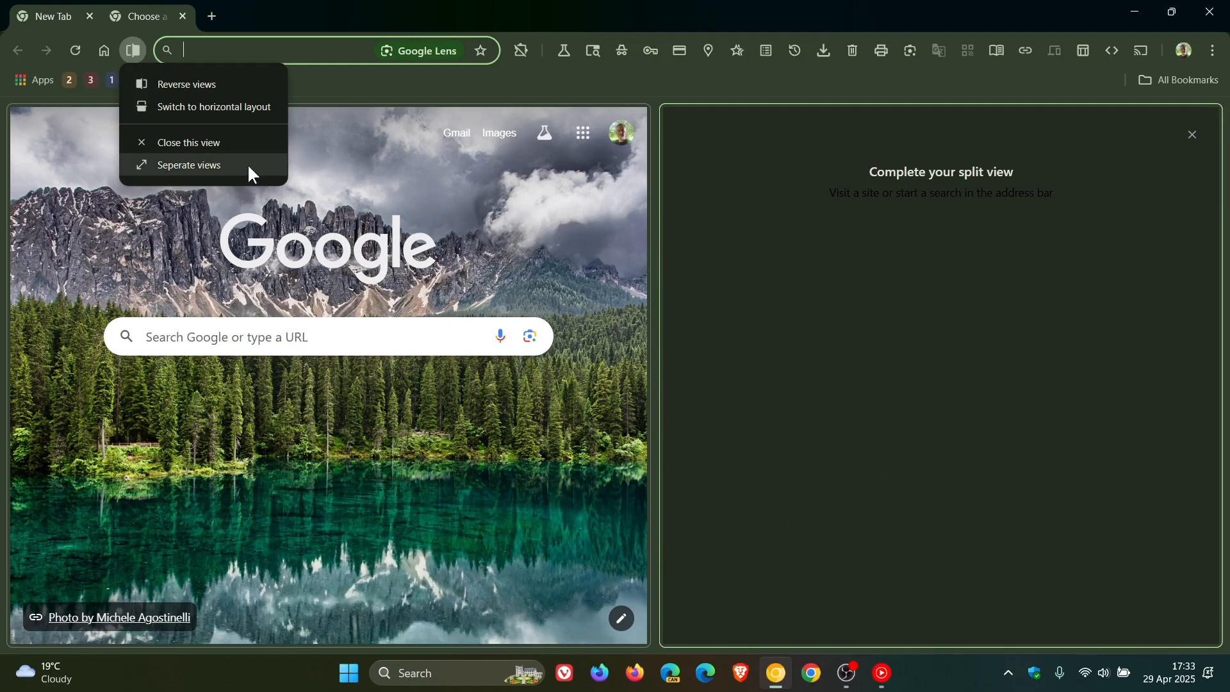
mouse_move(230, 181)
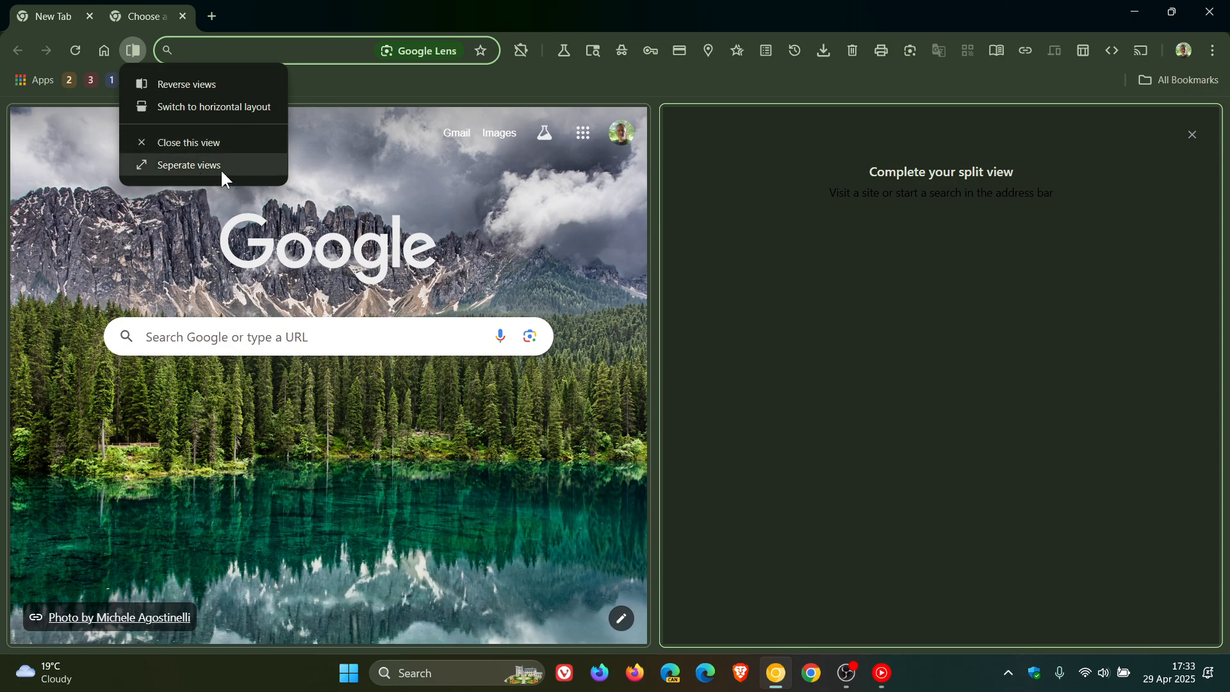
mouse_move(793, 263)
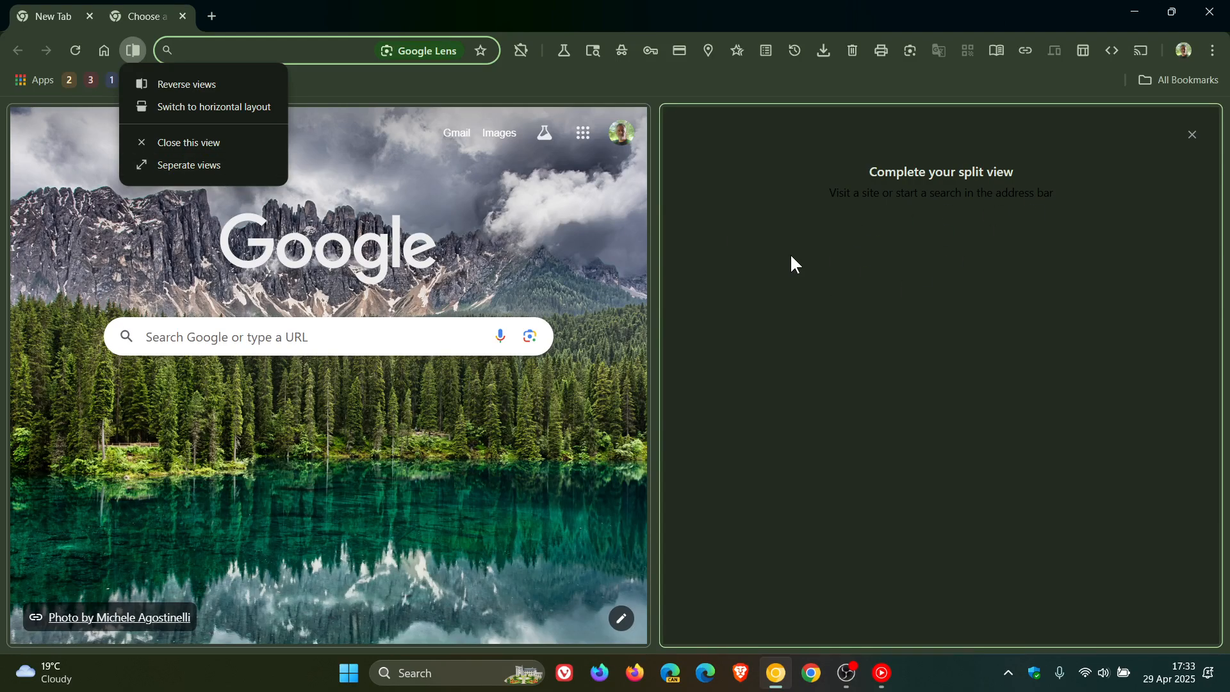
mouse_move(854, 263)
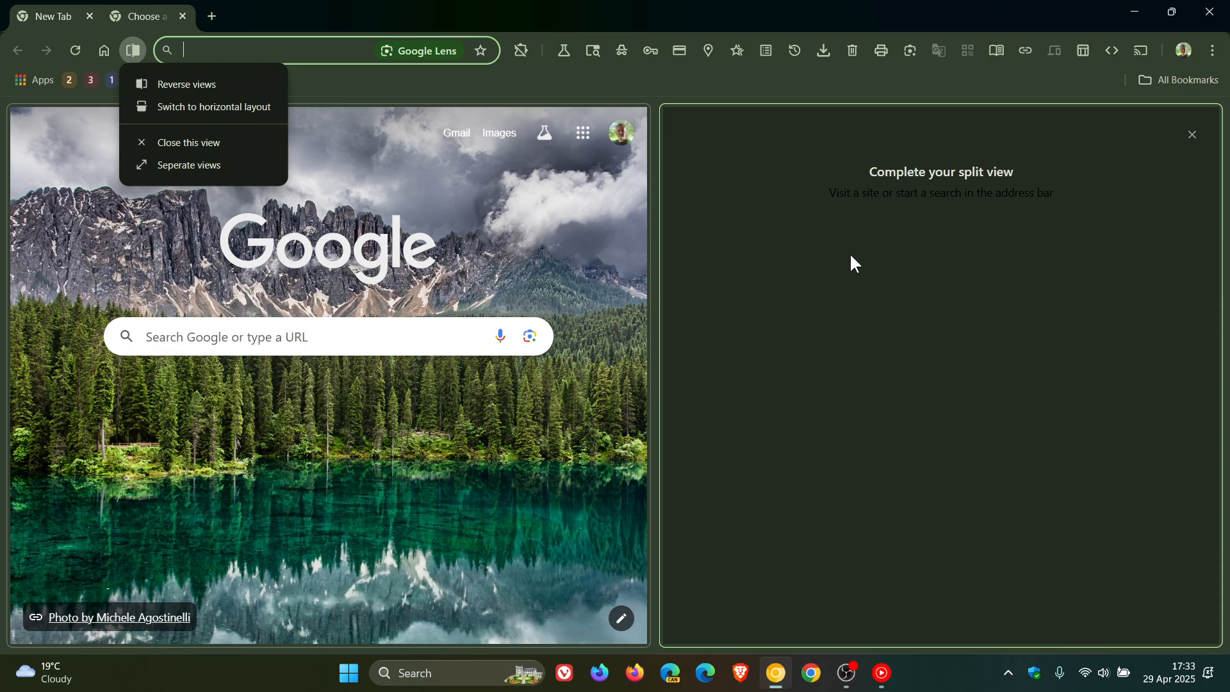
mouse_move(462, 205)
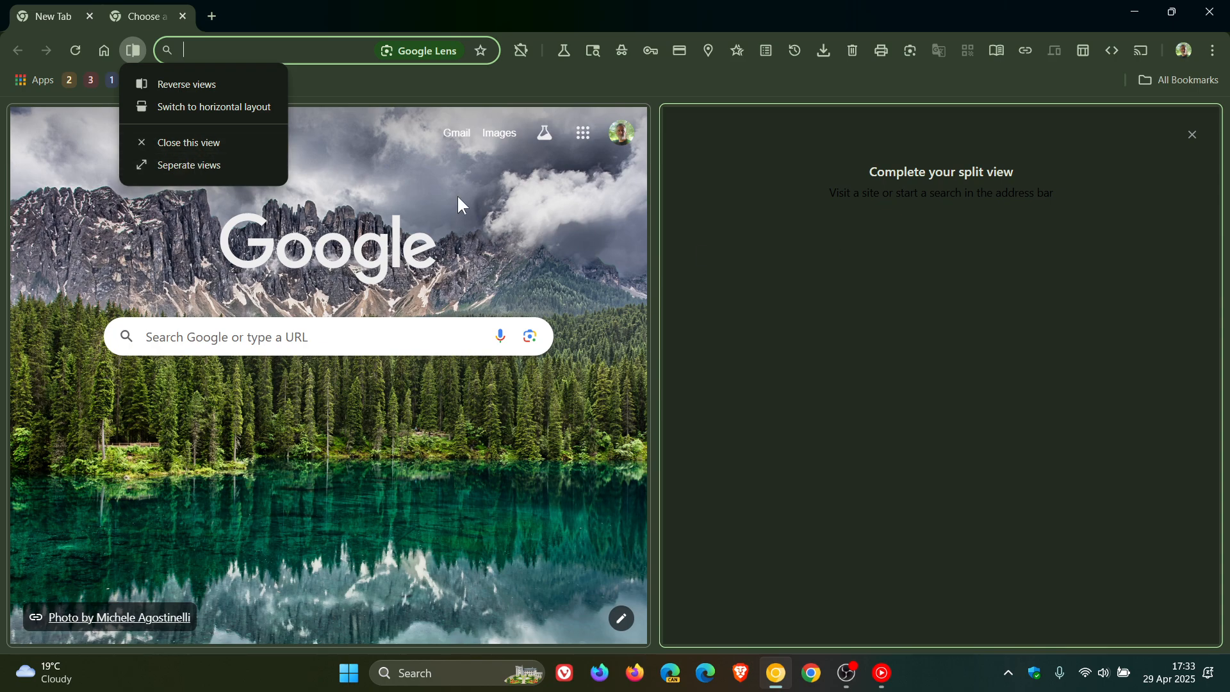
mouse_move(884, 433)
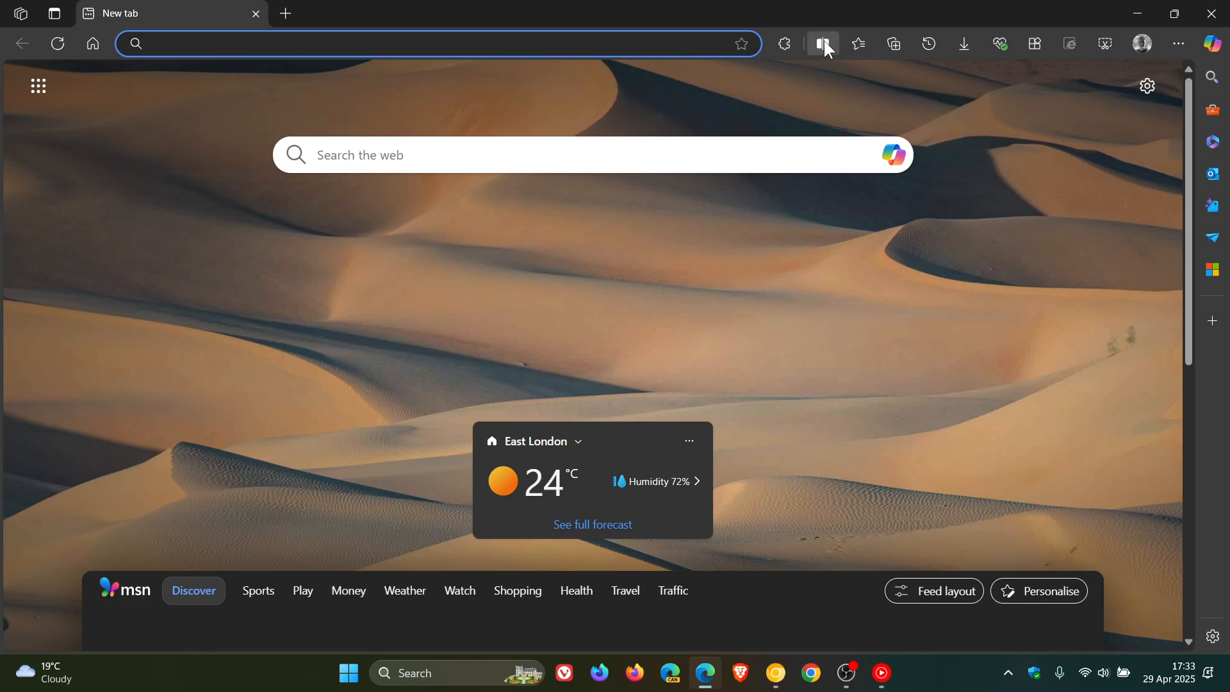
- Split Edge into two side-by-side New tab pages and show the split options list
click(822, 43)
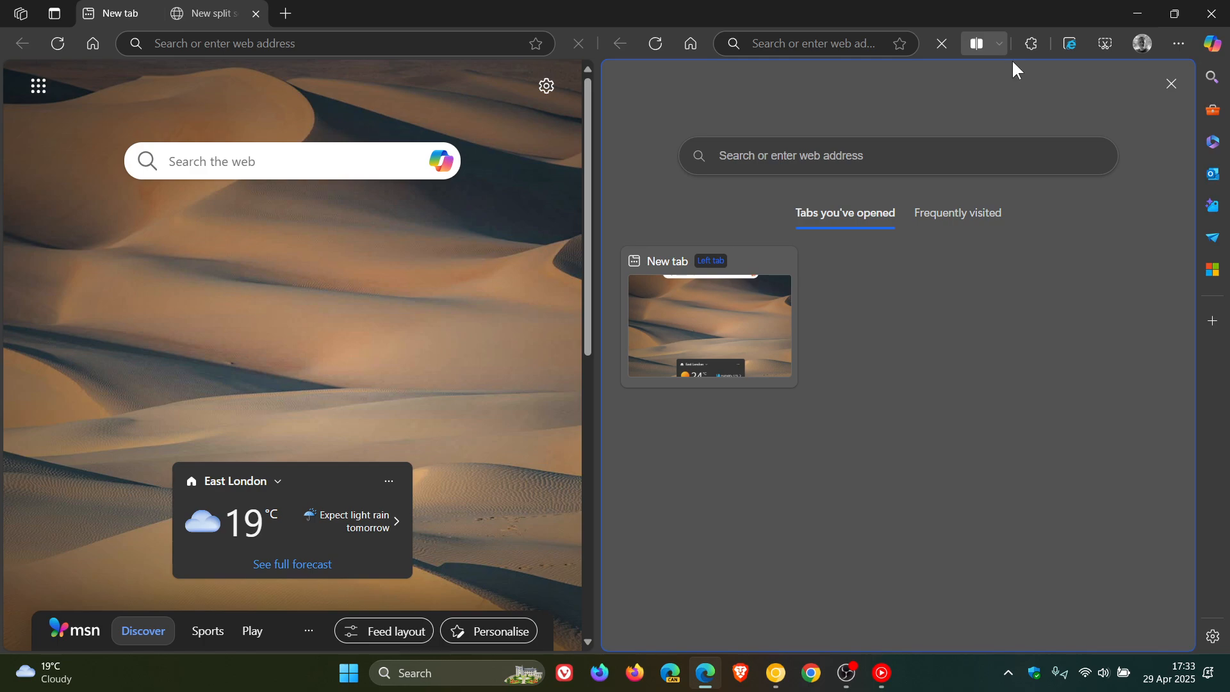
mouse_move(1001, 43)
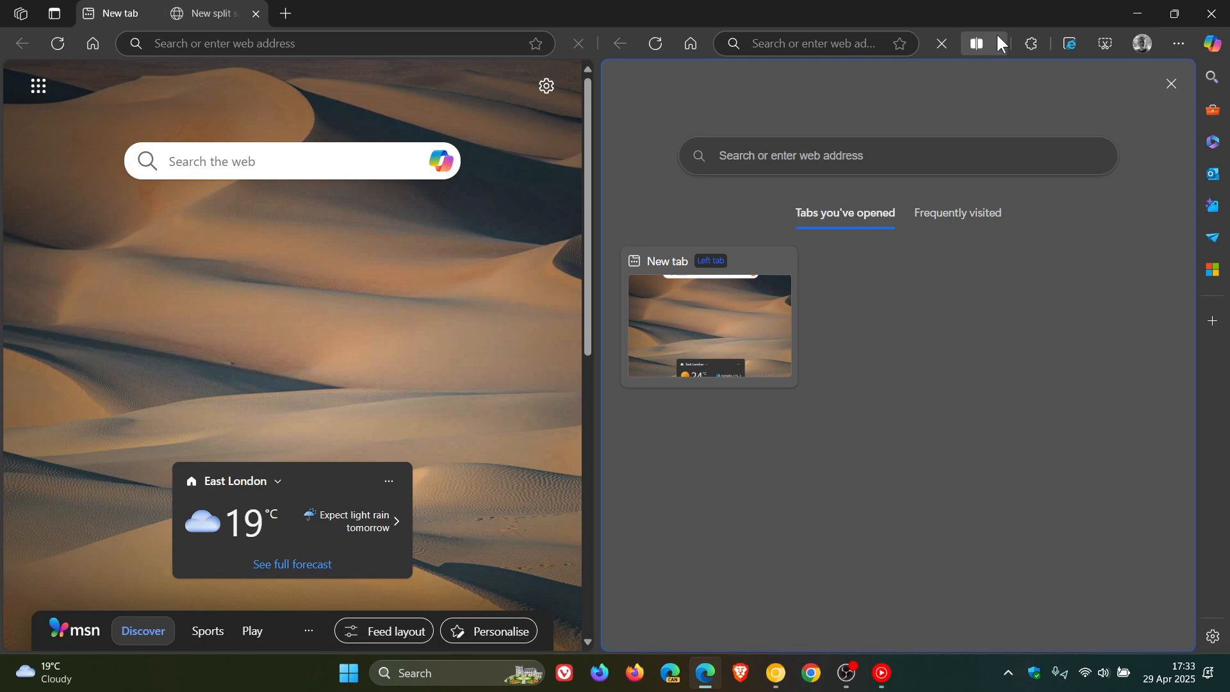
mouse_move(685, 237)
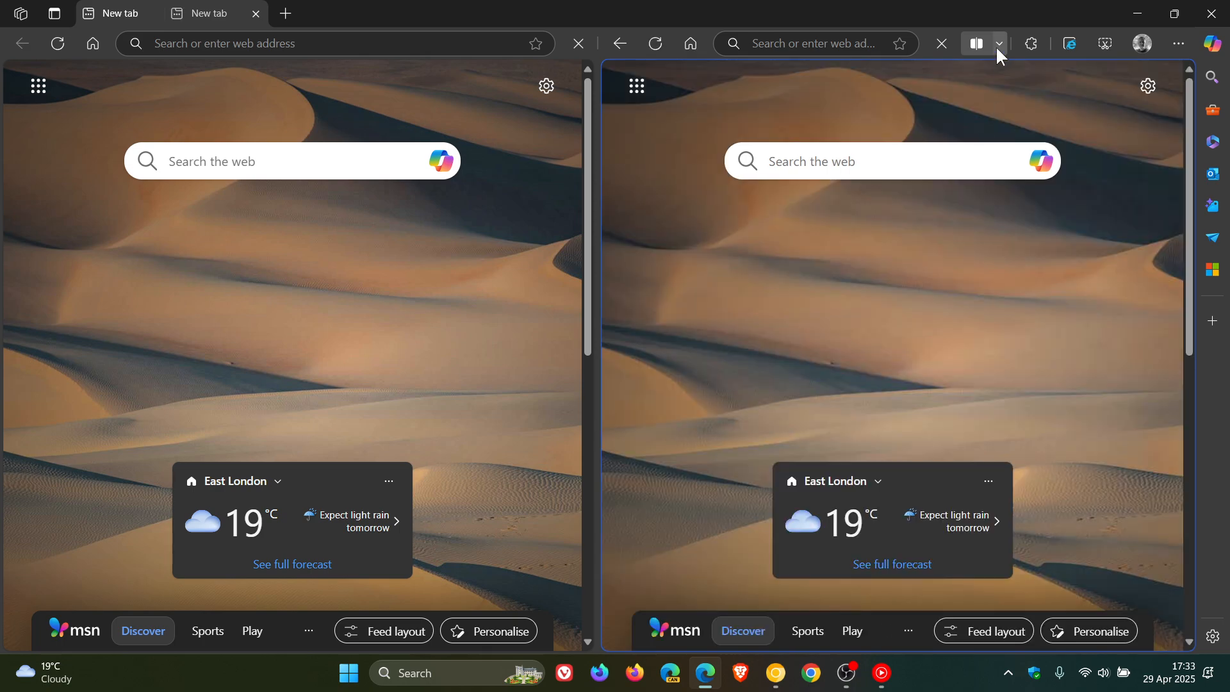
click(999, 43)
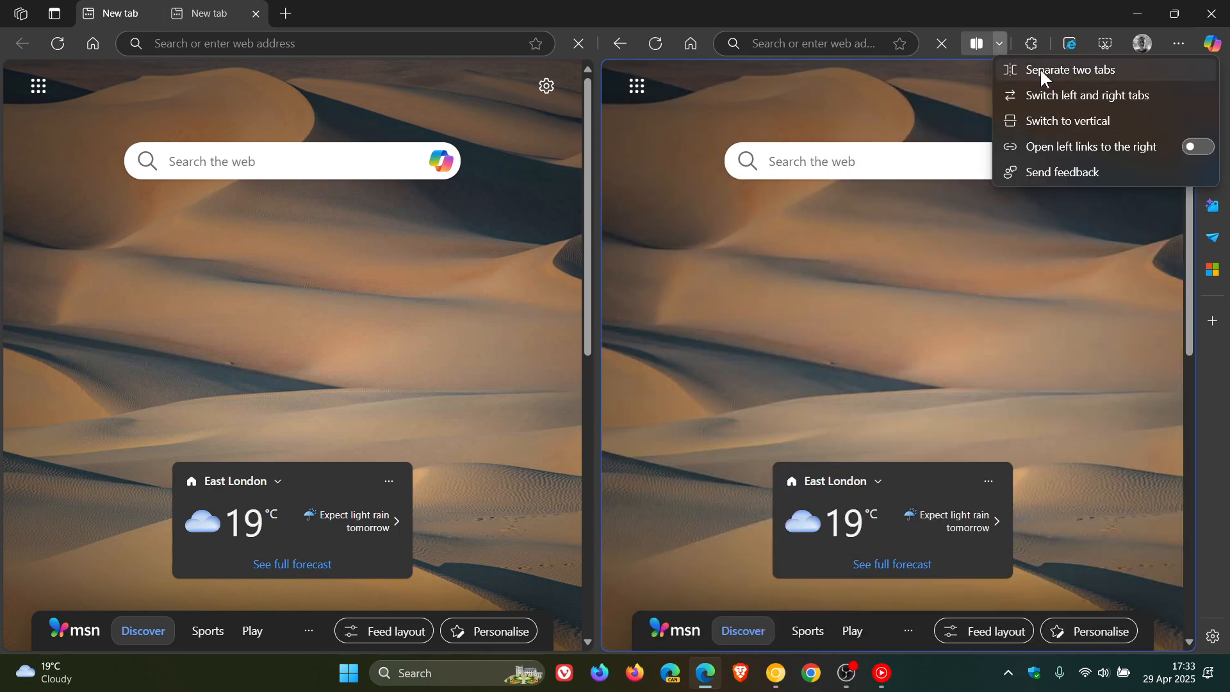
mouse_move(1089, 94)
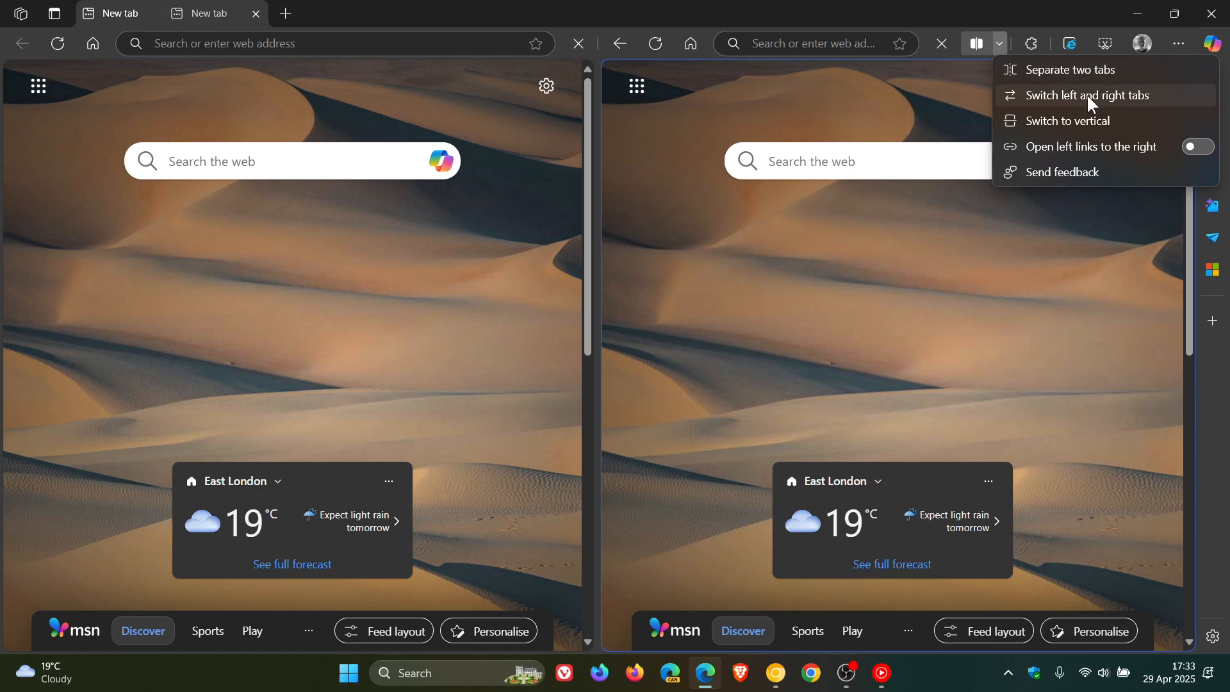
mouse_move(1073, 127)
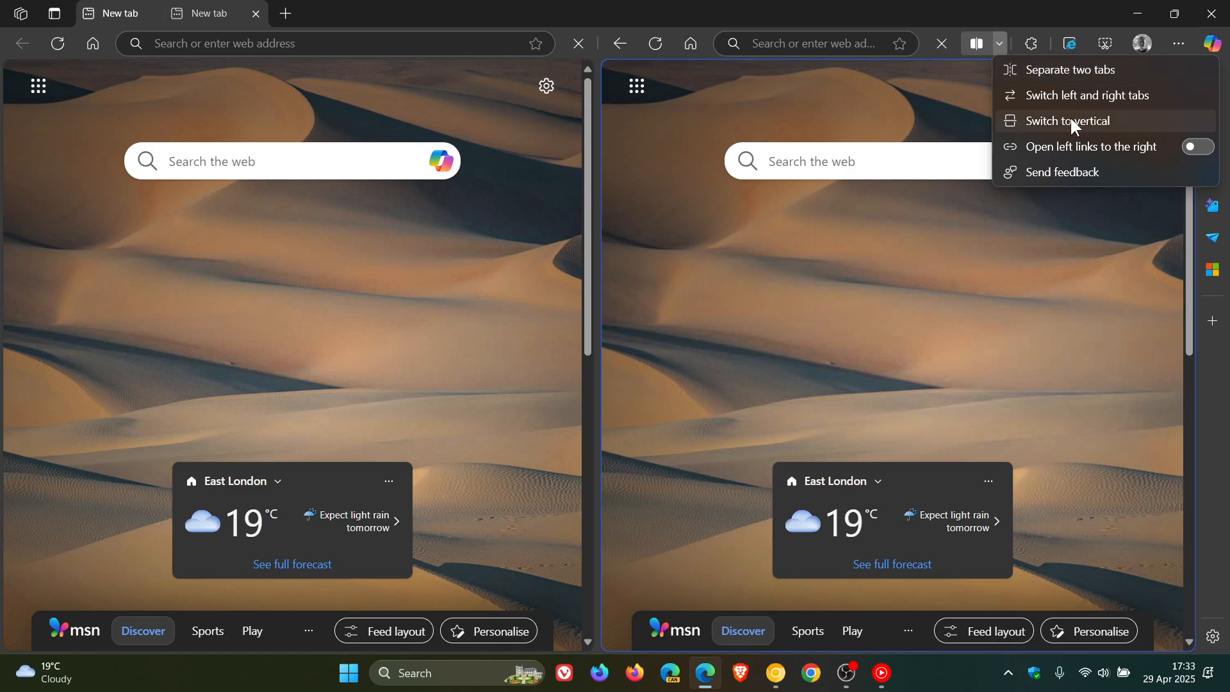
- Switch Edge's split to vertical, then swap the top and bottom tabs
click(1070, 121)
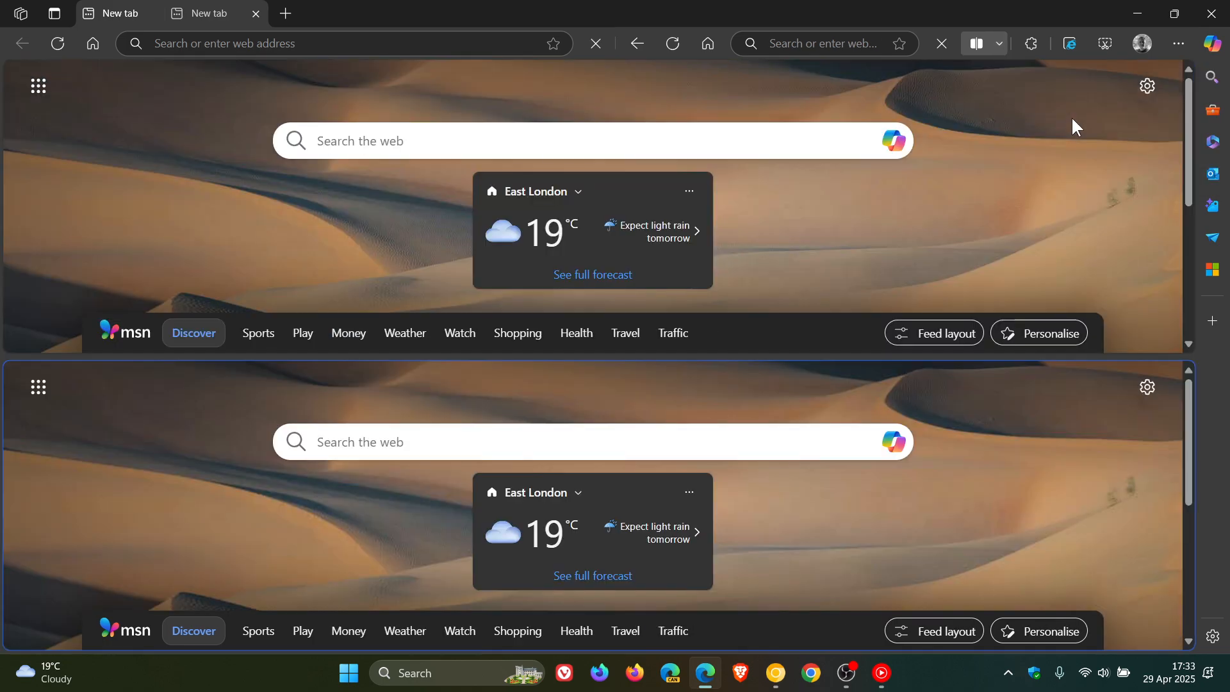
mouse_move(915, 195)
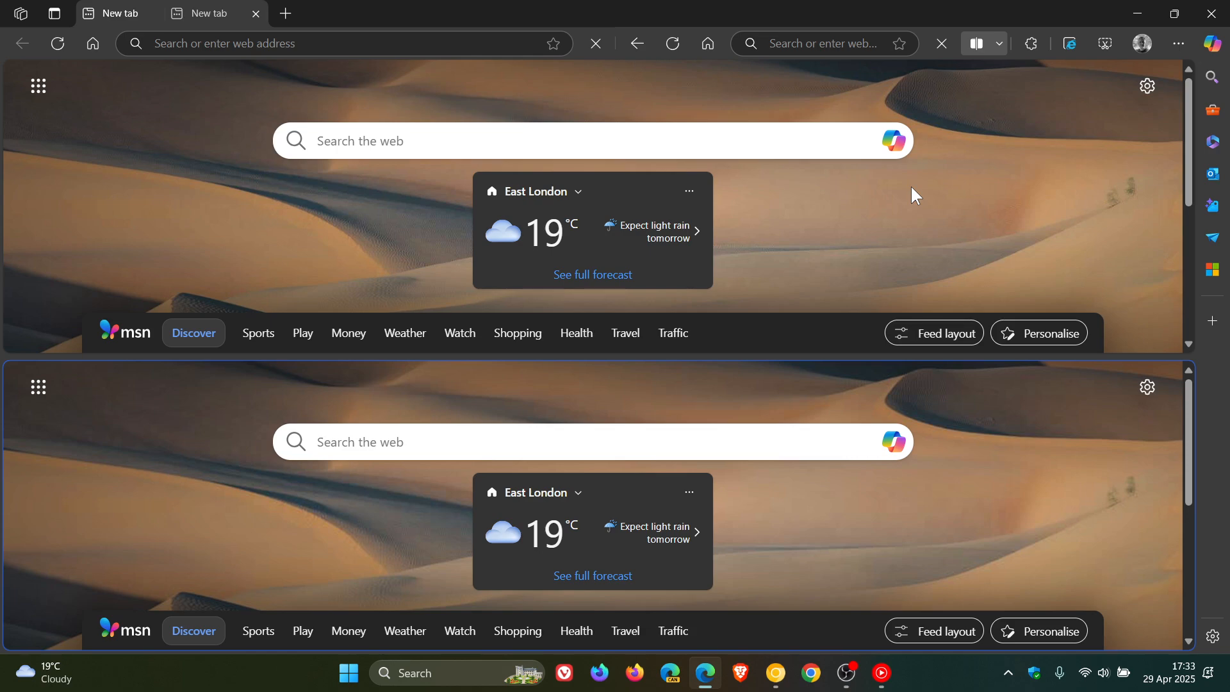
click(1001, 43)
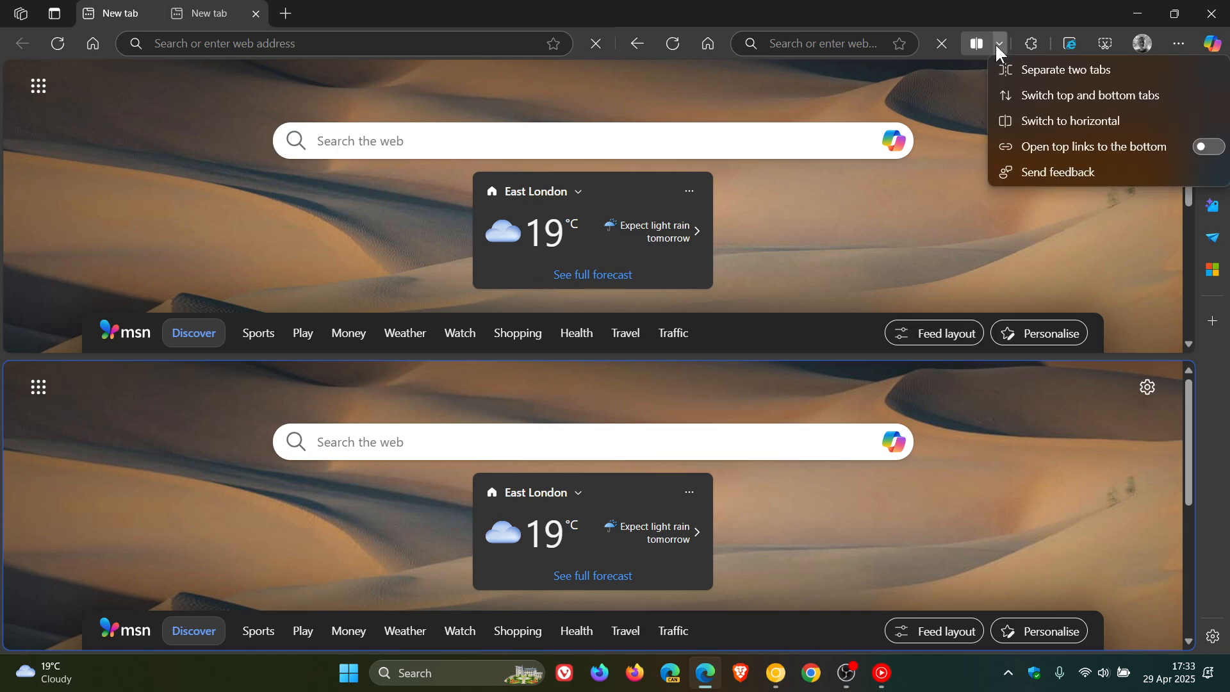
mouse_move(1038, 94)
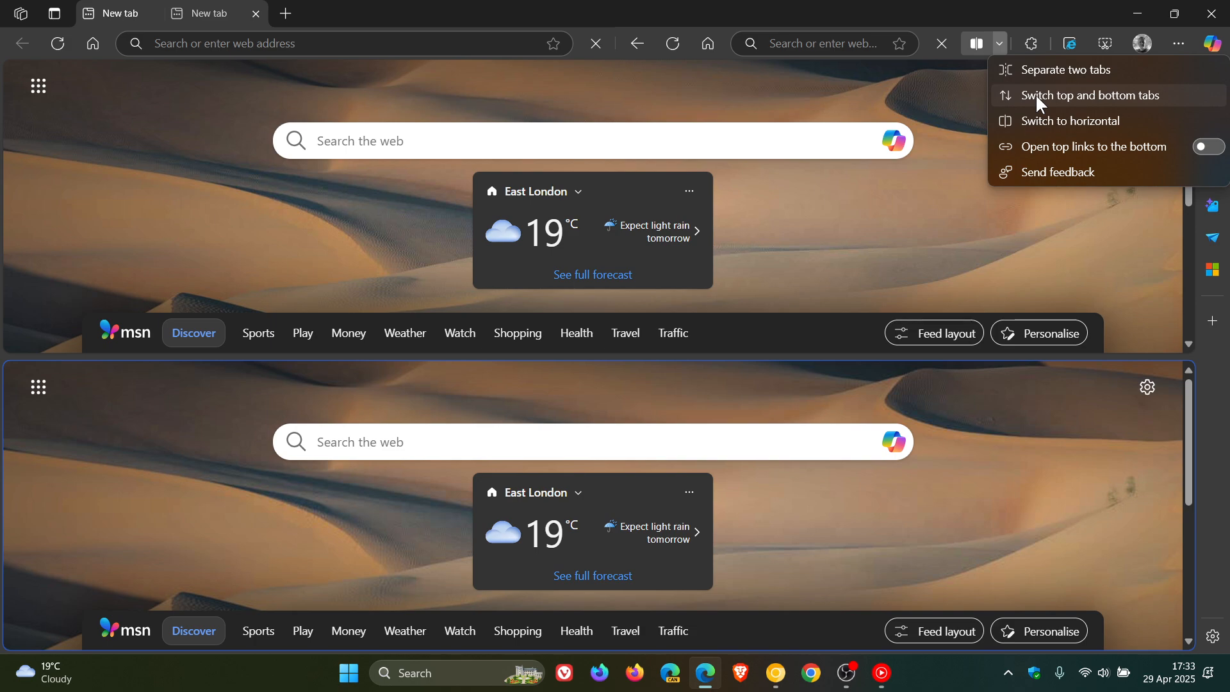
click(1077, 121)
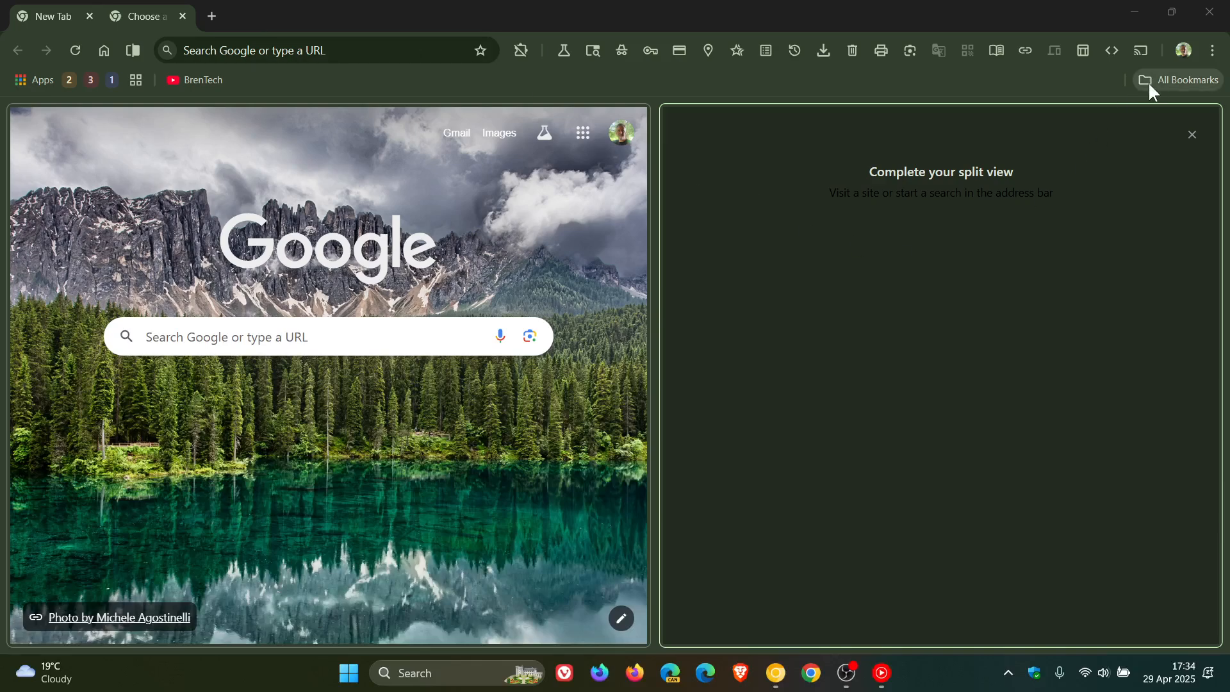
mouse_move(745, 355)
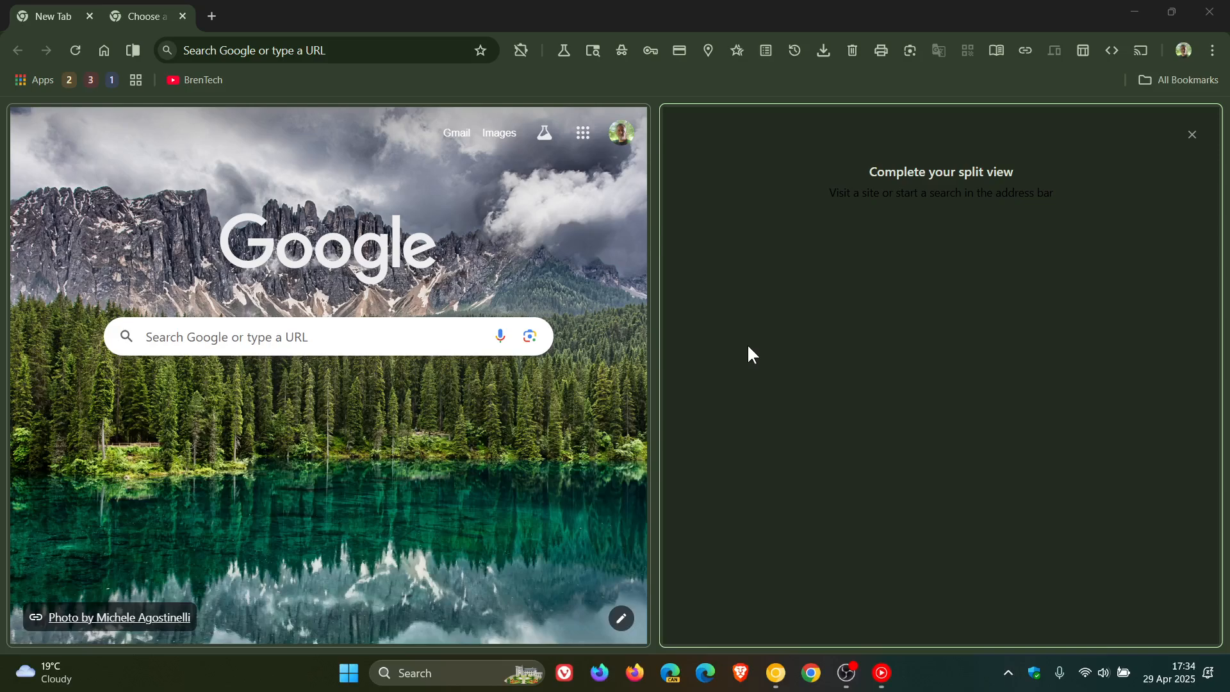
mouse_move(161, 47)
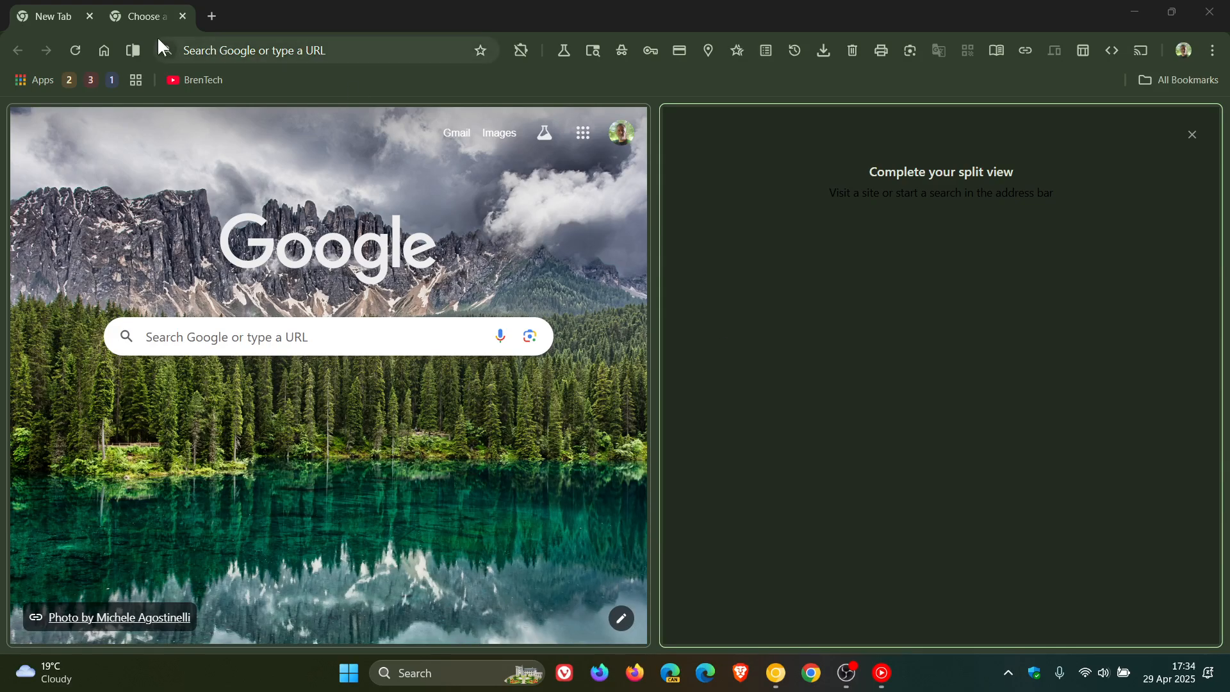
click(132, 50)
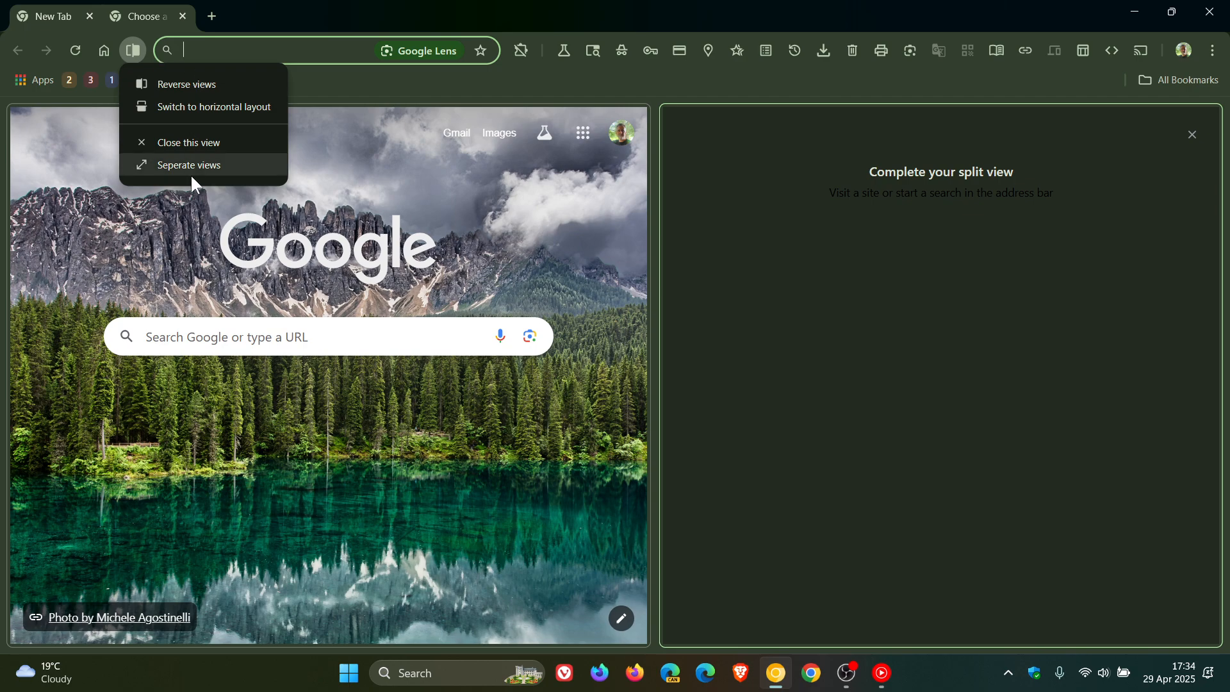
mouse_move(218, 169)
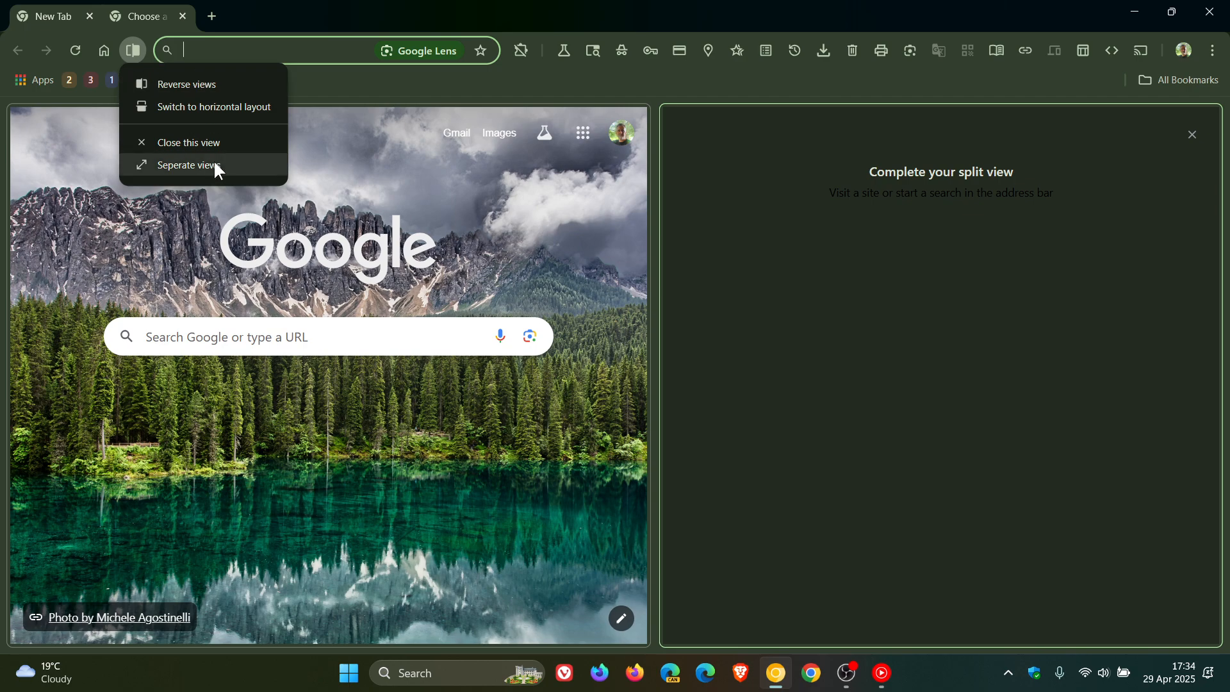
mouse_move(251, 107)
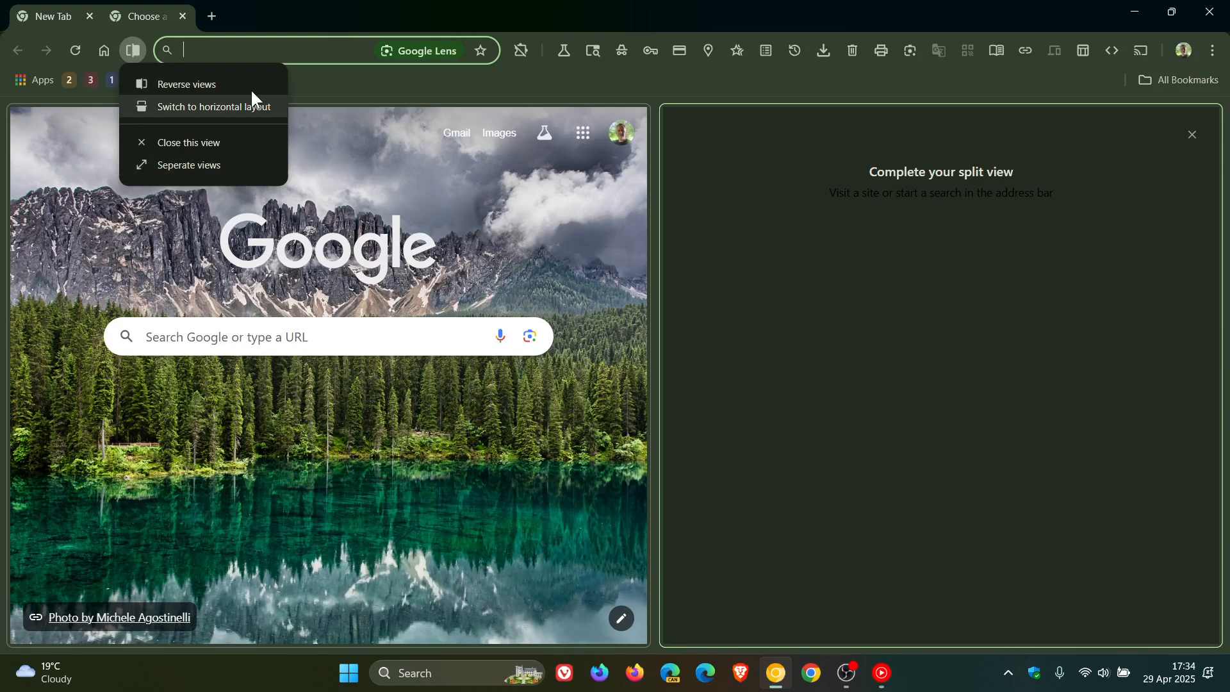
mouse_move(224, 85)
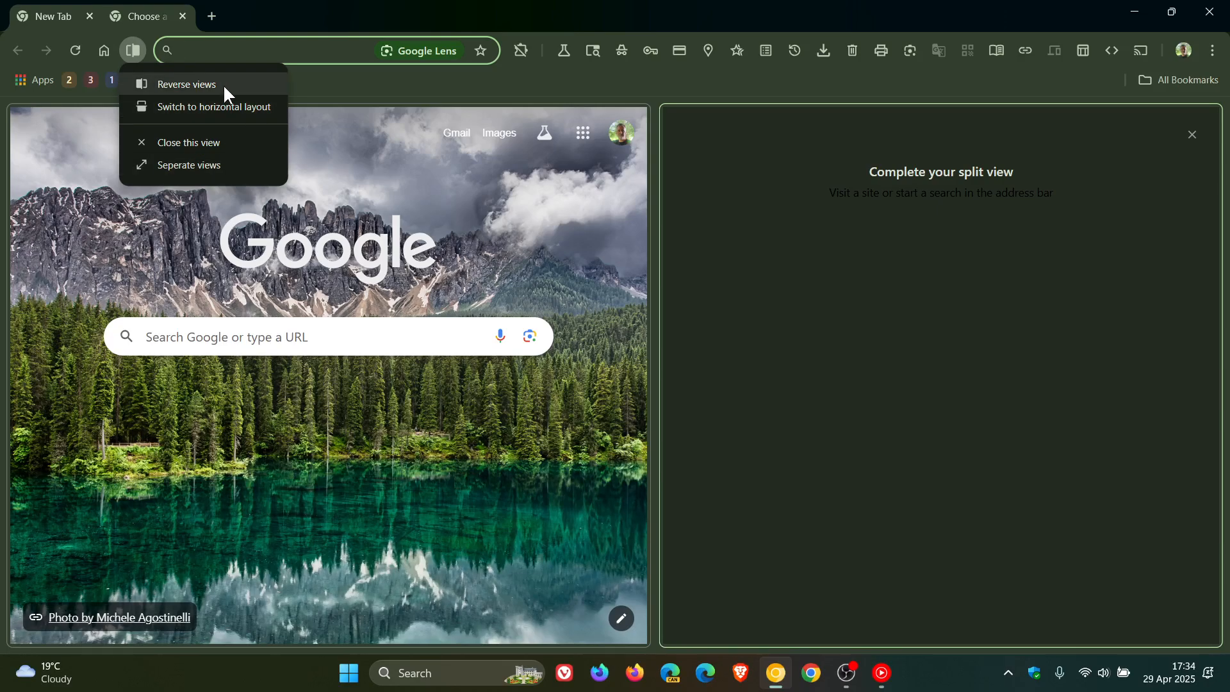
click(568, 95)
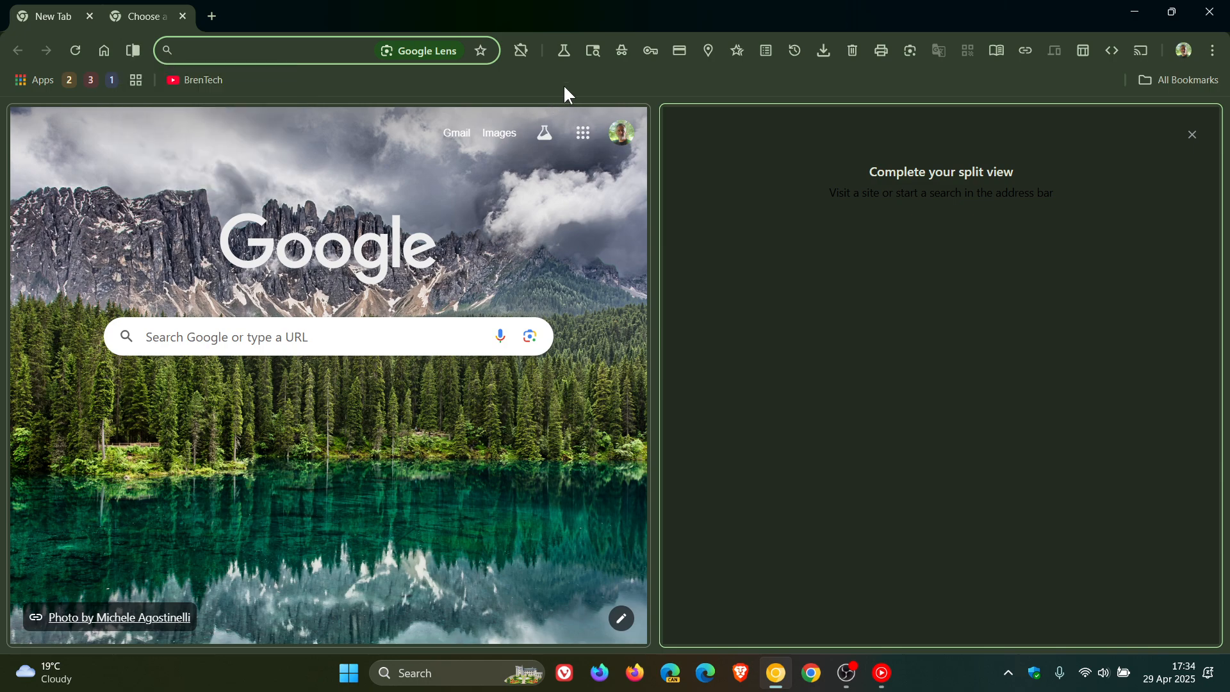
mouse_move(190, 79)
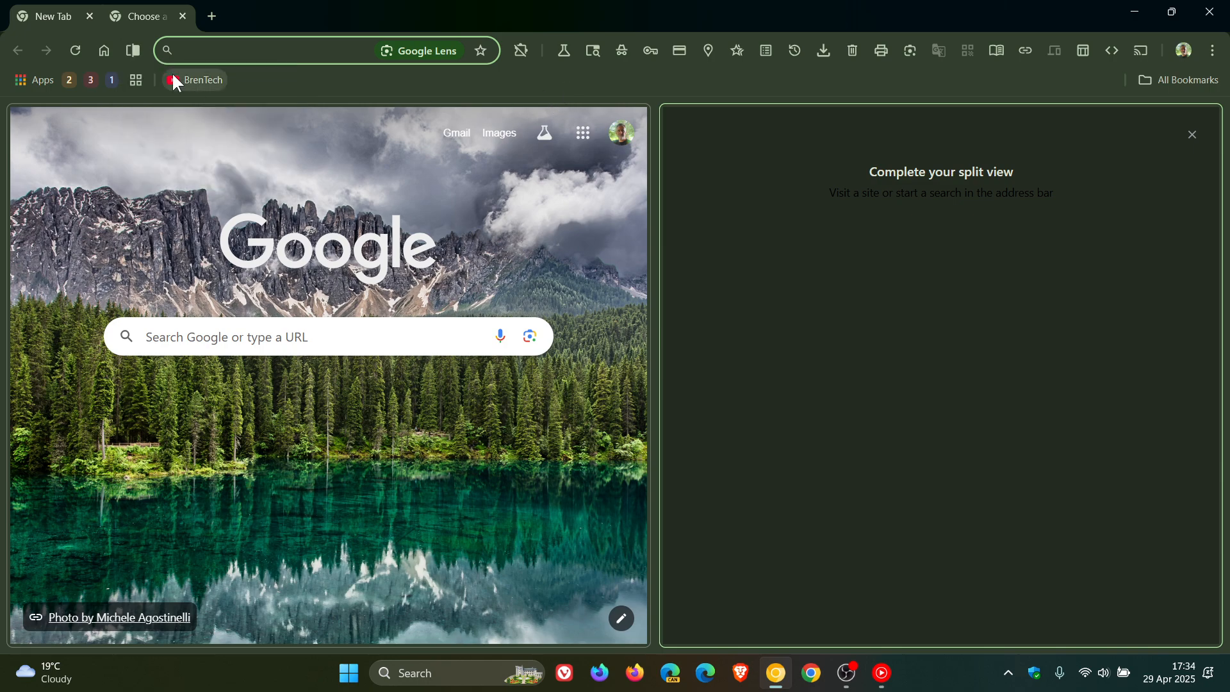